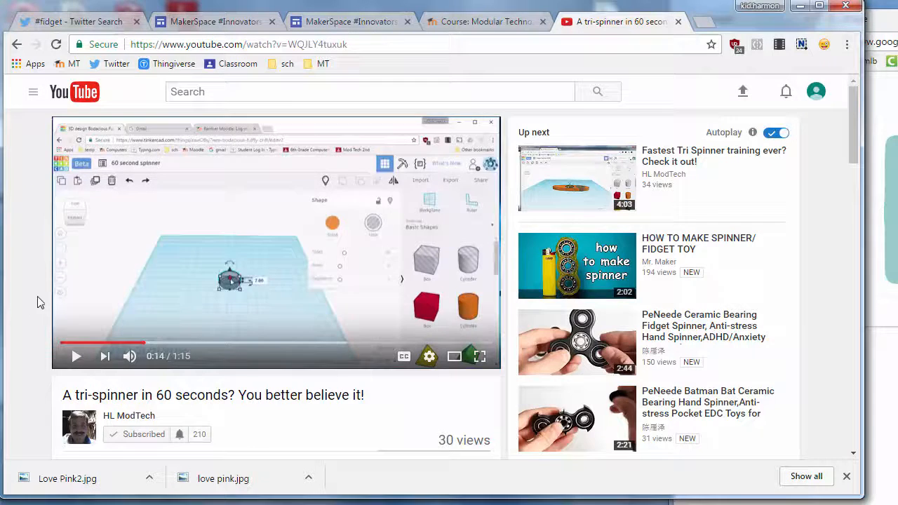
- Scroll below the tri-spinner video and bring up its Share panel
scroll(down, 3)
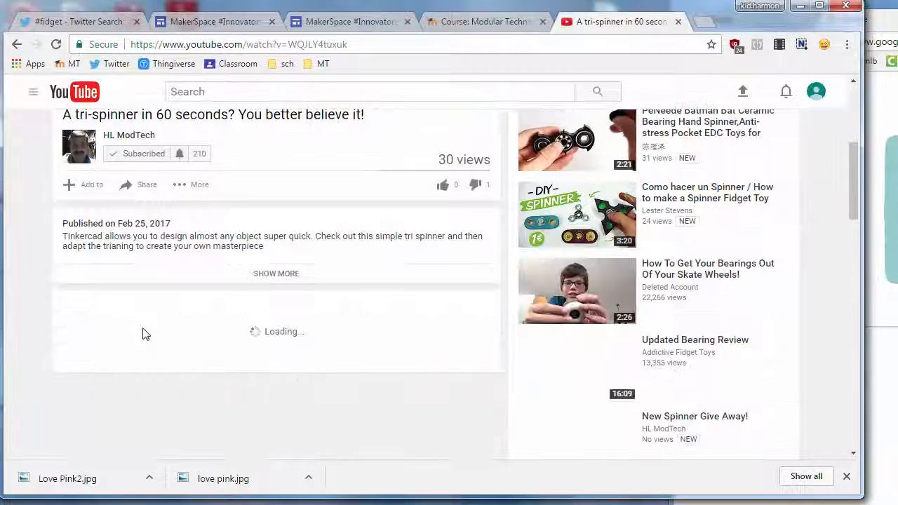
mouse_move(147, 185)
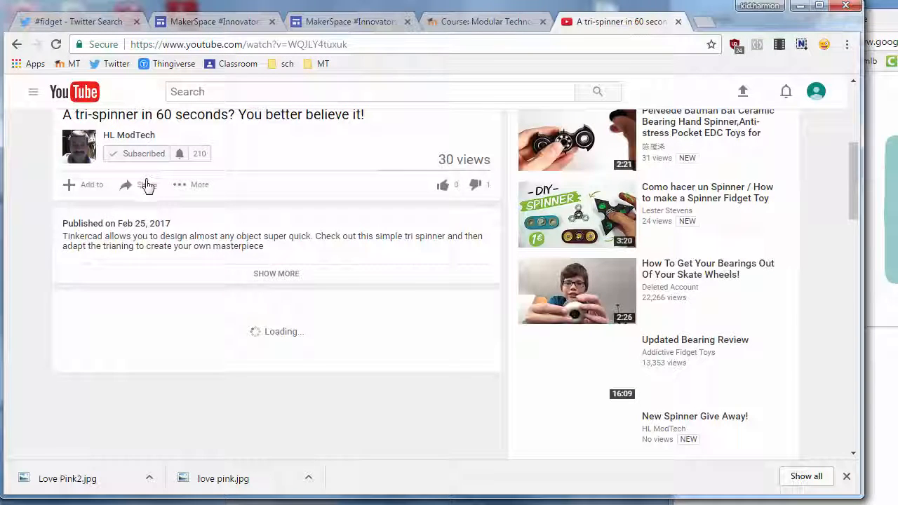
click(146, 184)
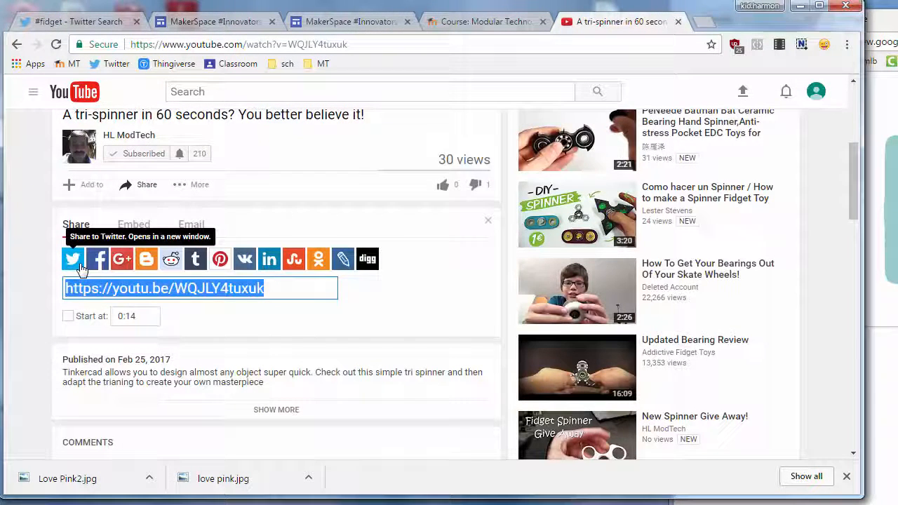
mouse_move(733, 23)
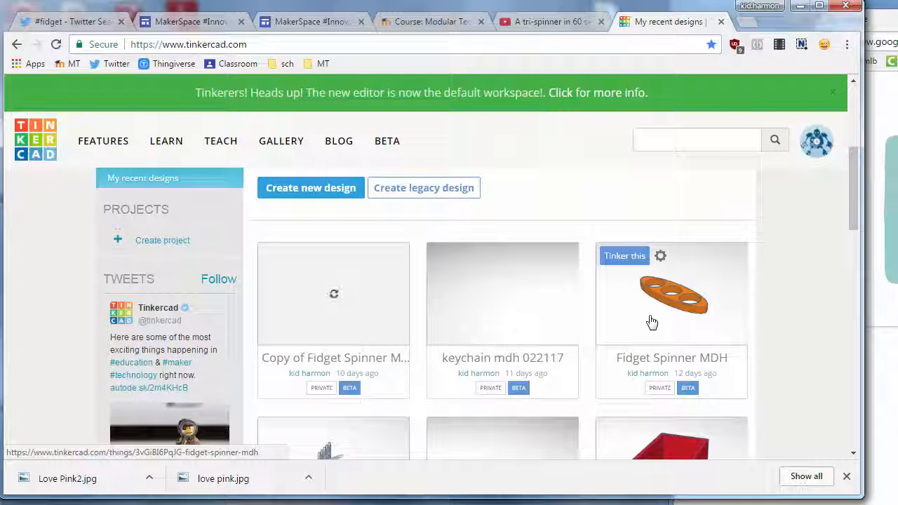
- Preview the Fidget Spinner MDH design from recent designs, then close it
click(672, 294)
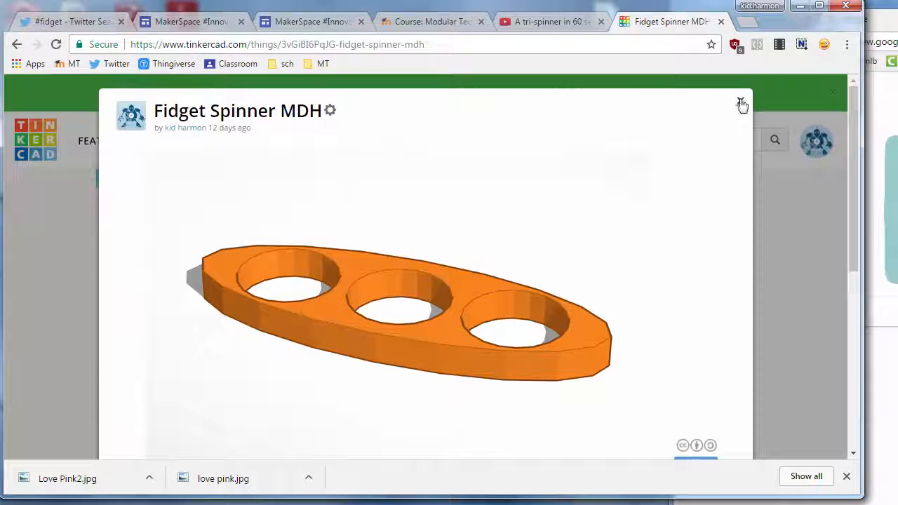
click(742, 102)
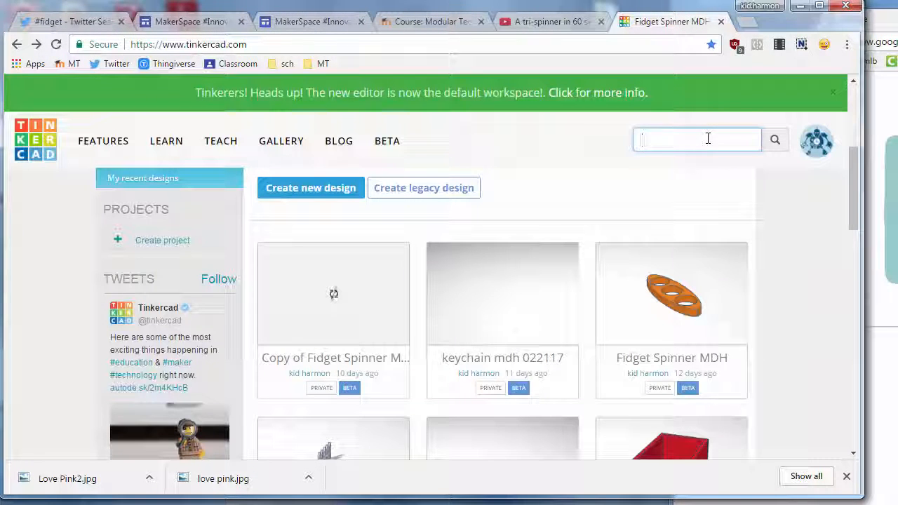
- Search Tinkercad for 'fidget' and open the blue hexagonal Fidget design from the results
text(fidget)
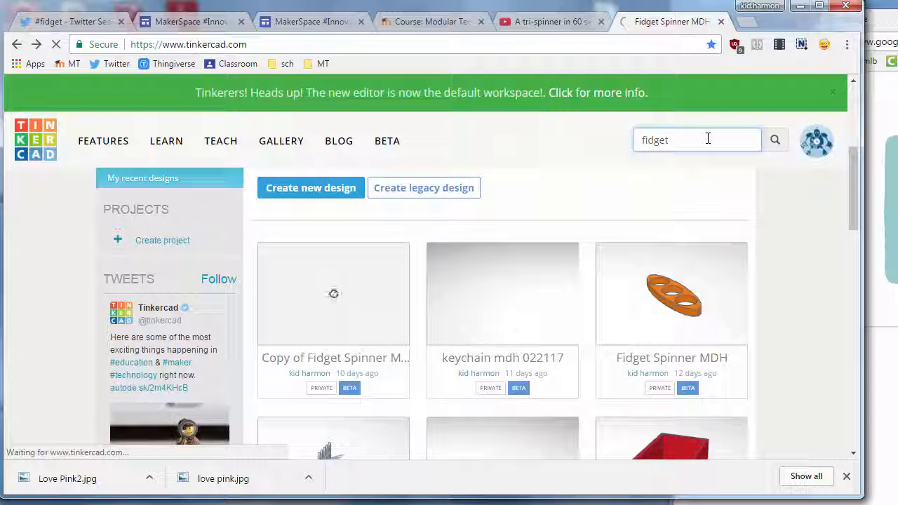
click(775, 139)
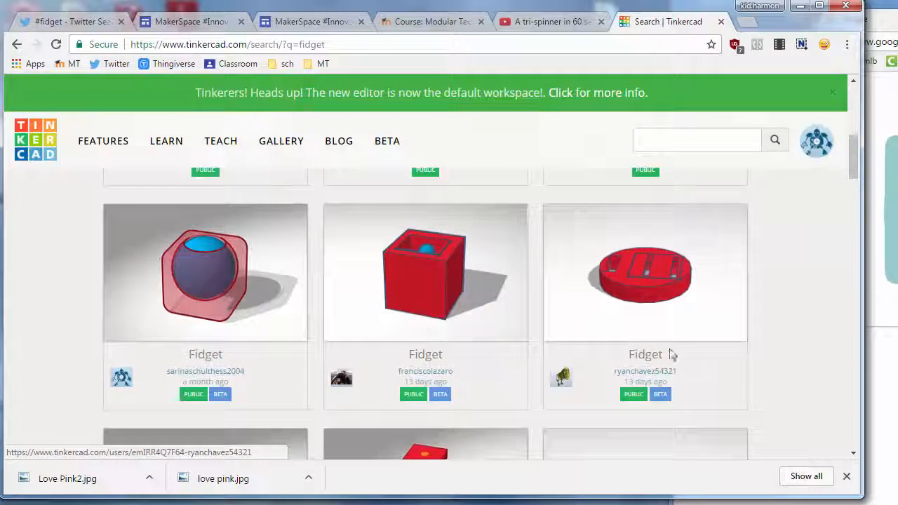
scroll(down, 3)
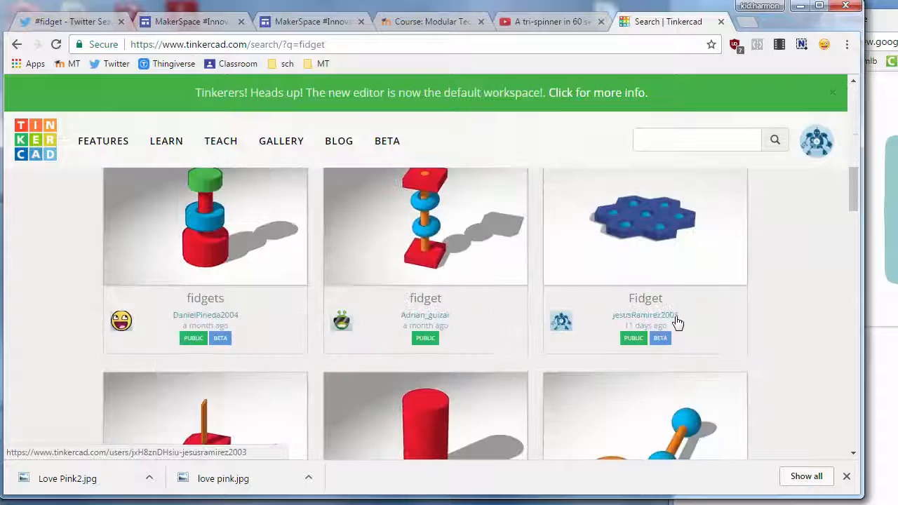
click(645, 224)
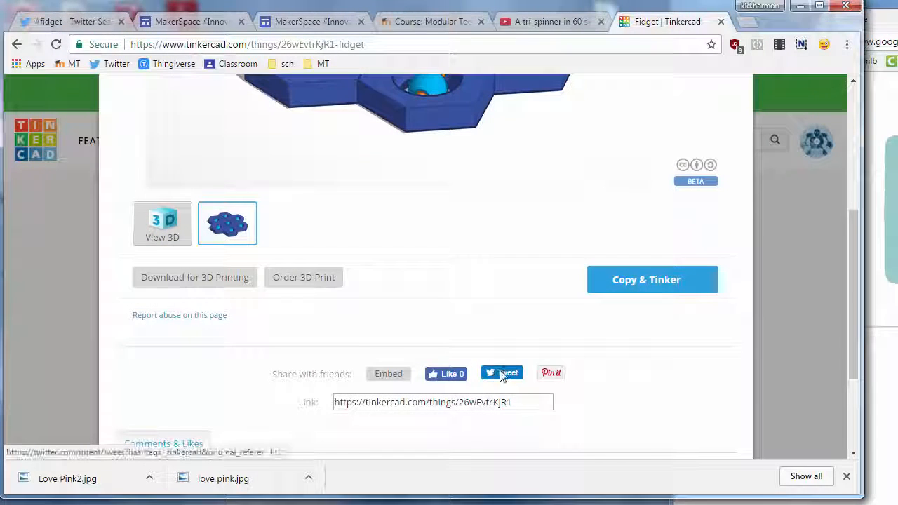
click(503, 373)
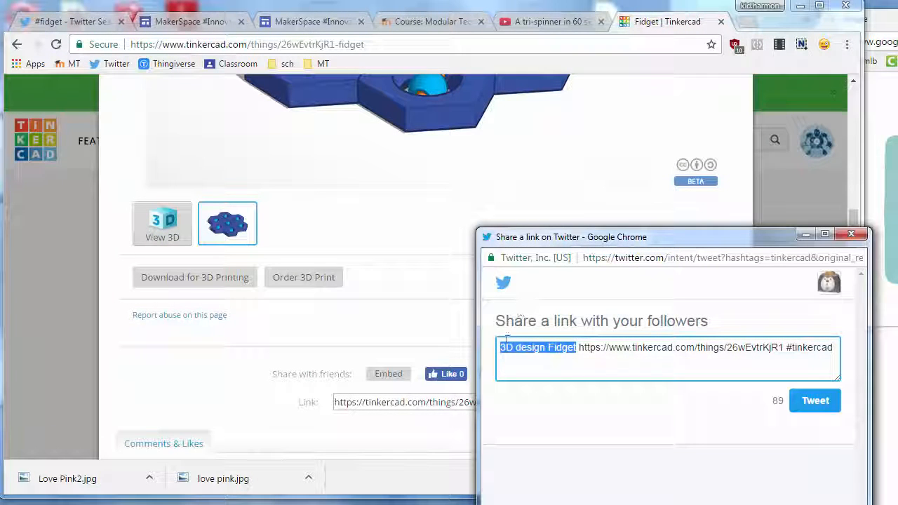
click(505, 347)
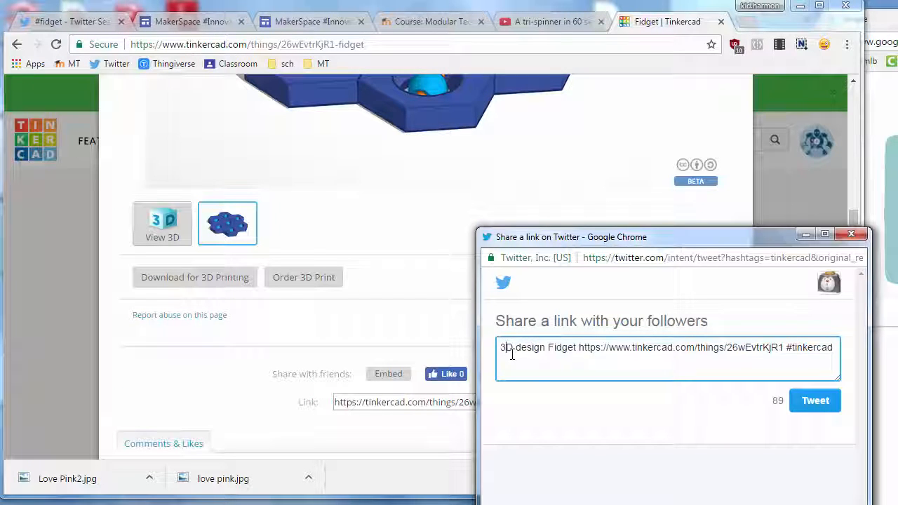
text(@HLModTech Check out this sweet design!)
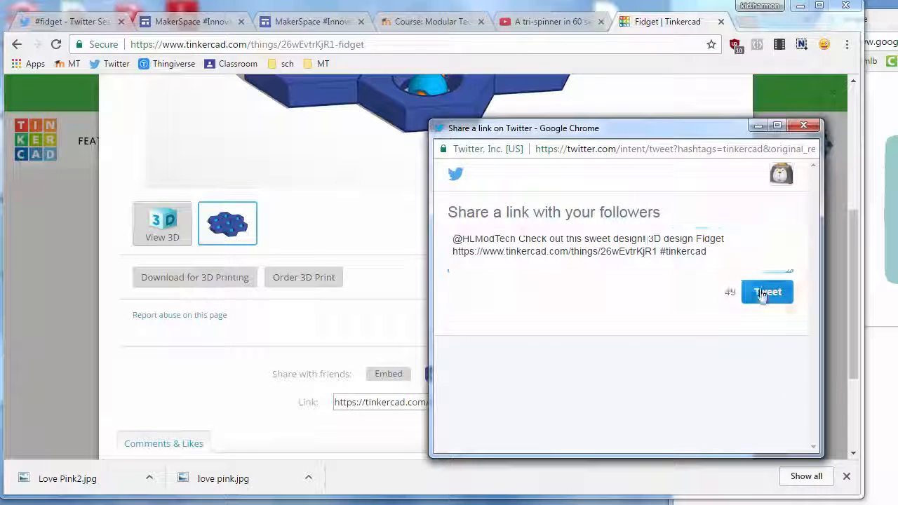
click(767, 292)
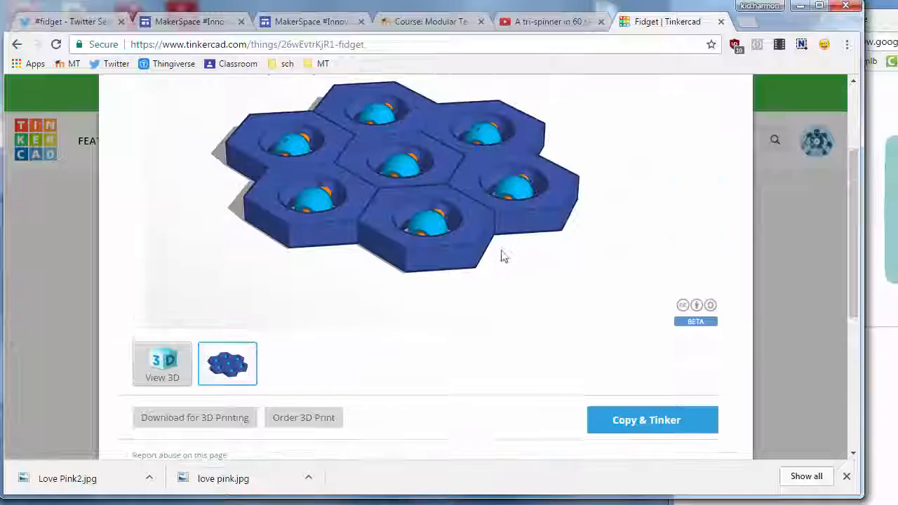
scroll(down, 3)
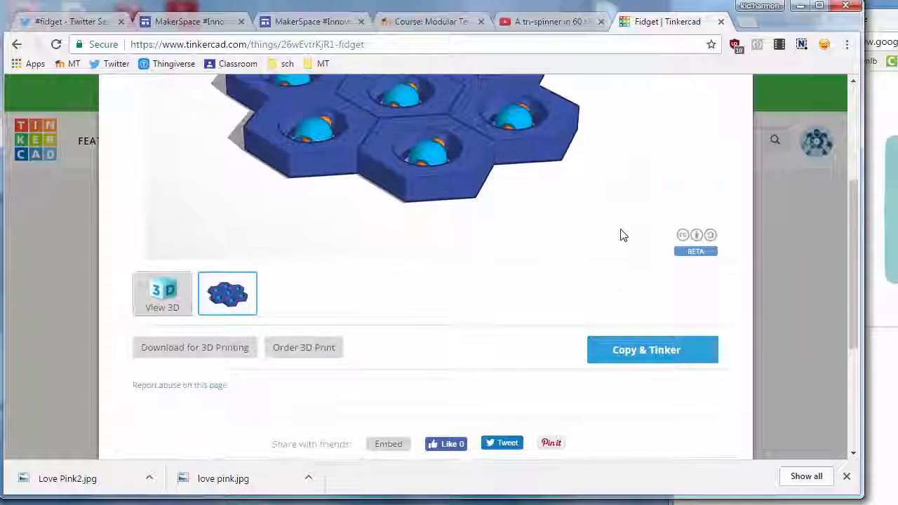